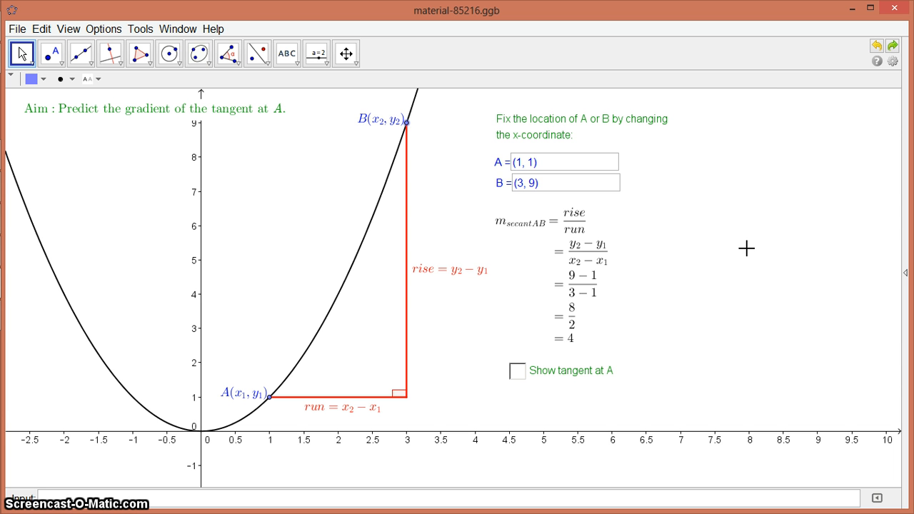
mouse_move(425, 147)
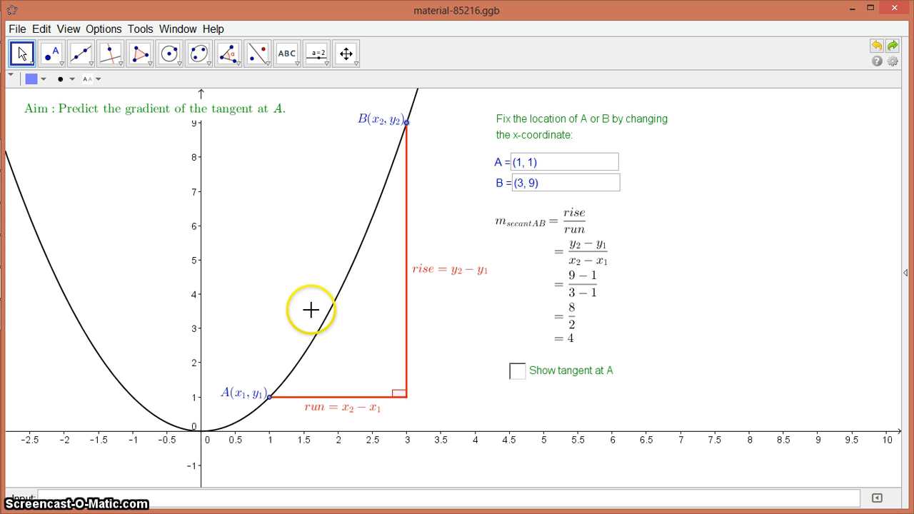
mouse_move(270, 394)
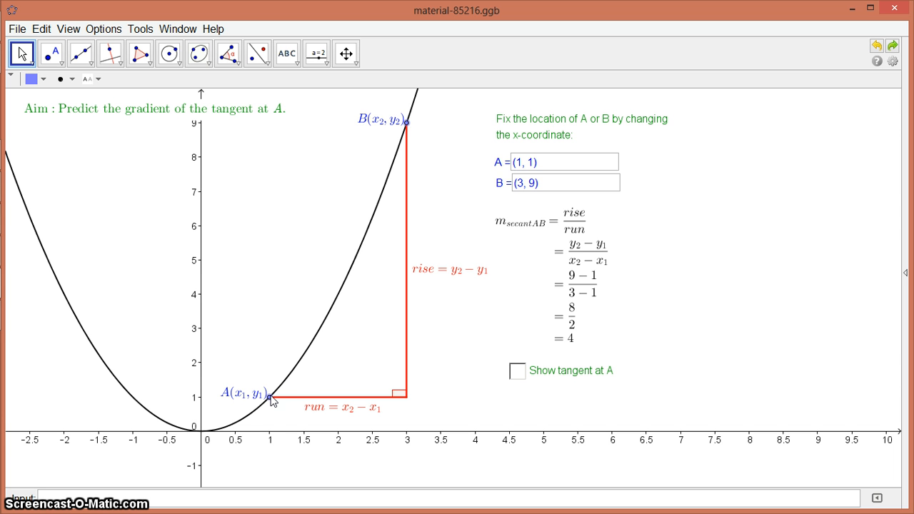
- Draw segment AB from point A on the parabola up to point B with the Segment tool
click(270, 397)
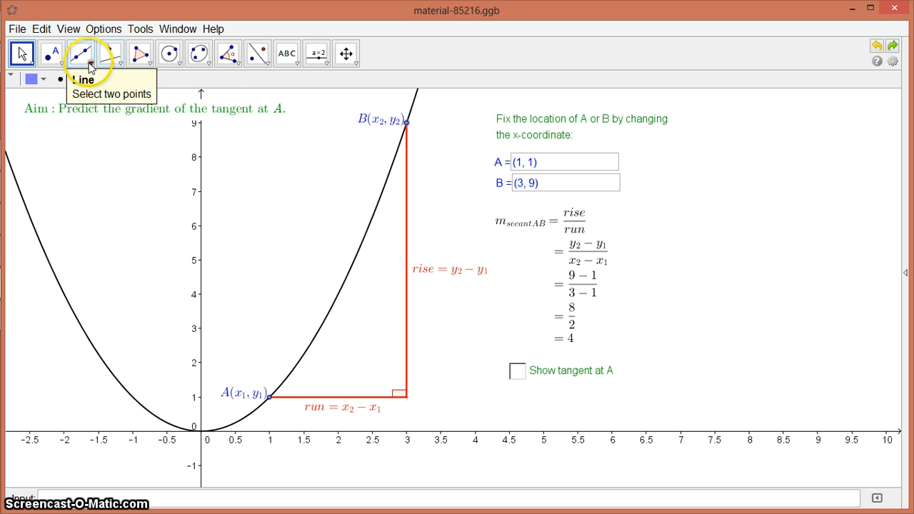
click(89, 55)
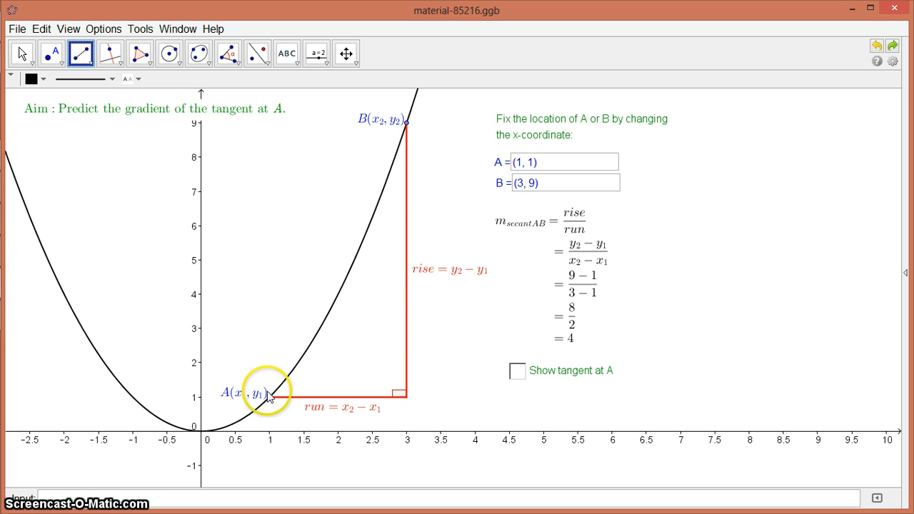
drag(270, 397, 407, 143)
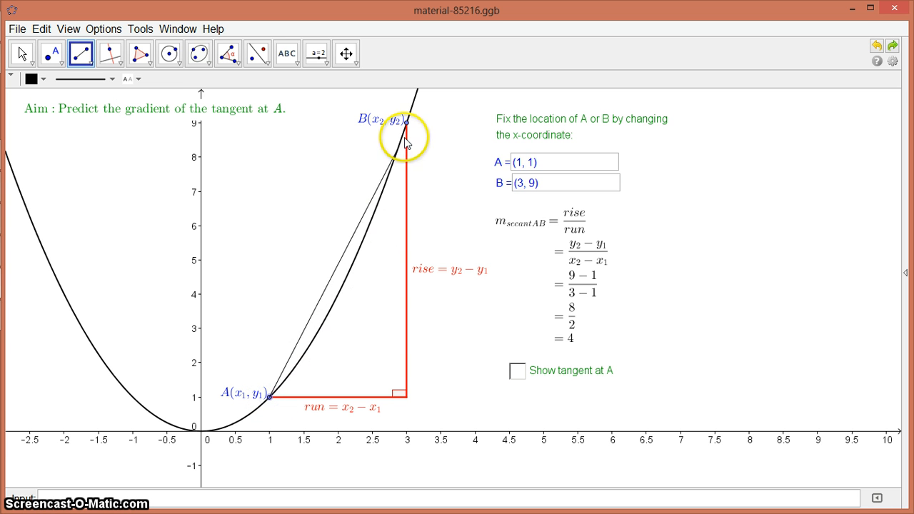
mouse_move(335, 225)
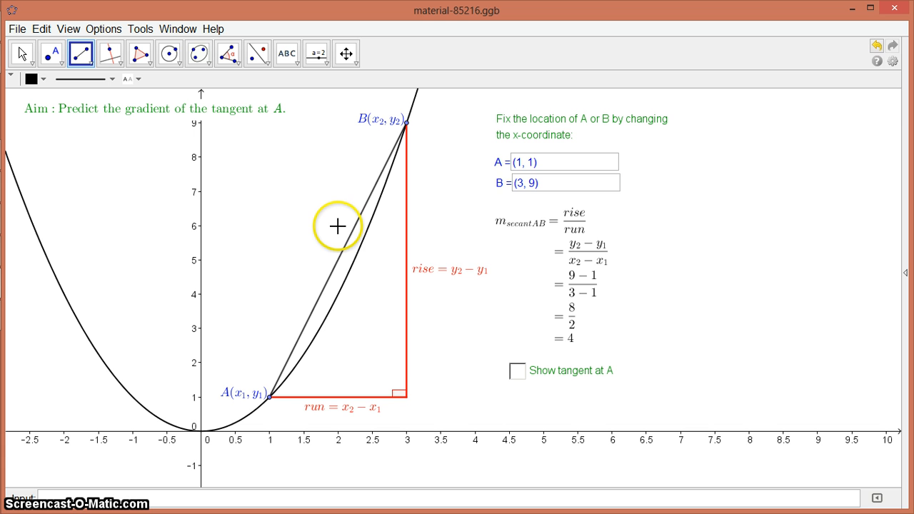
- Colour segment AB crimson through its Object Properties colour settings
right_click(350, 243)
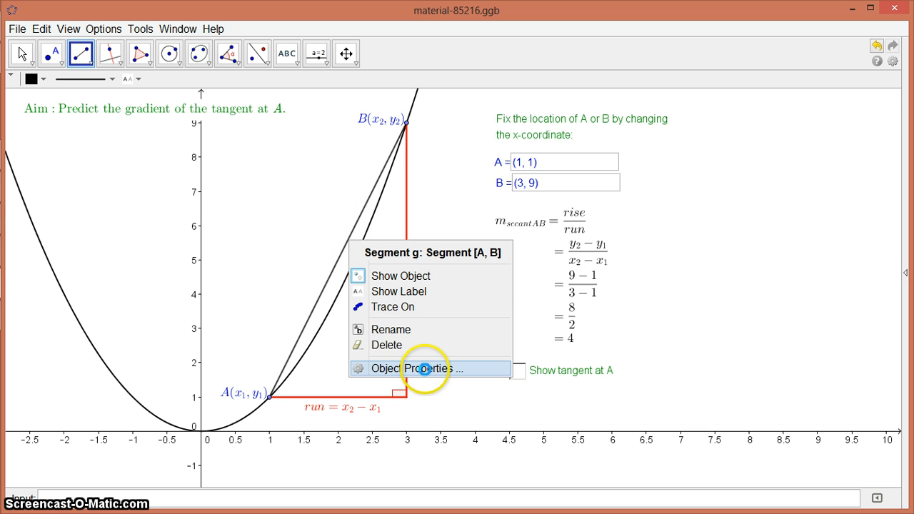
click(413, 368)
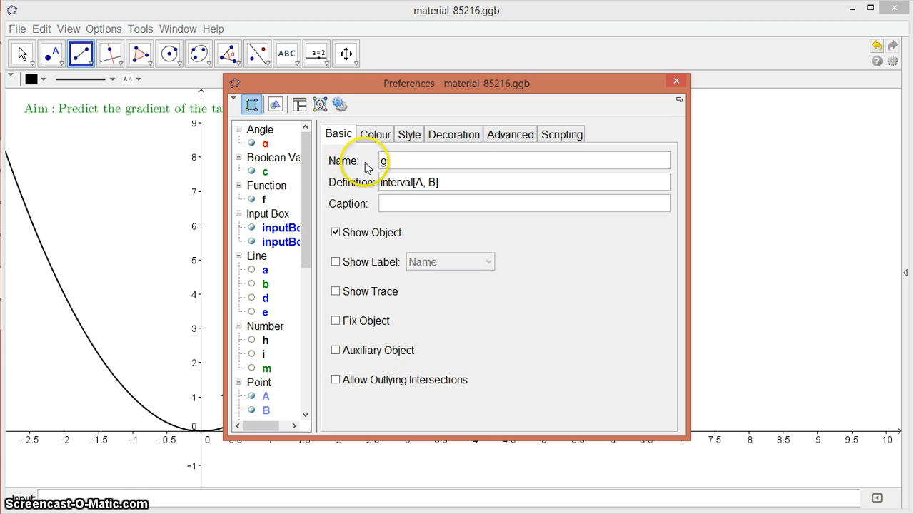
click(374, 134)
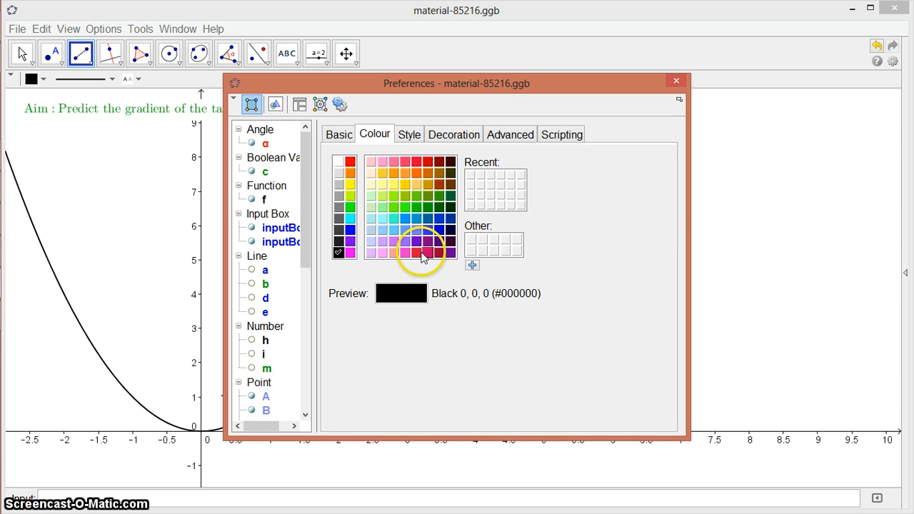
click(417, 251)
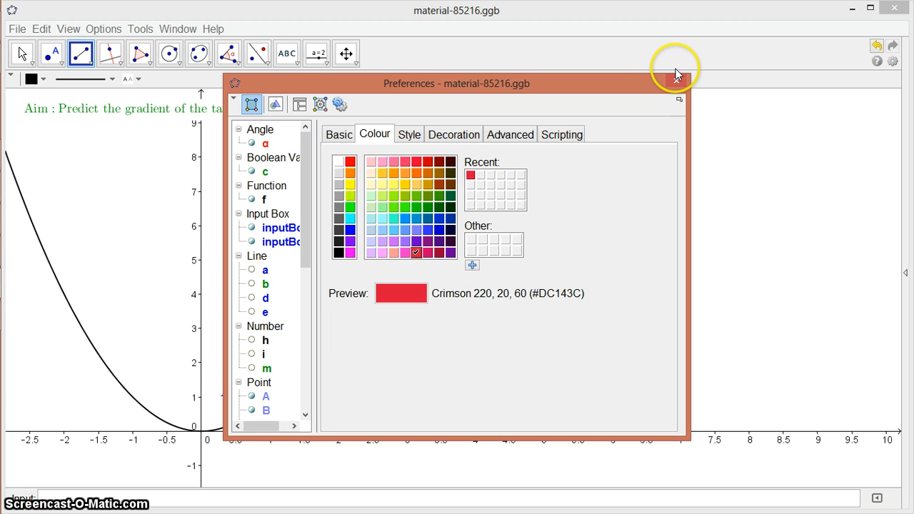
click(676, 71)
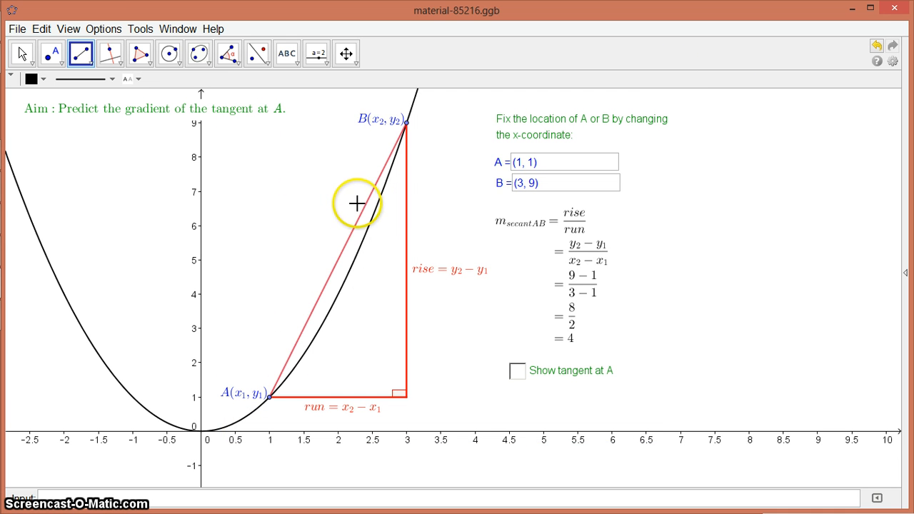
mouse_move(407, 136)
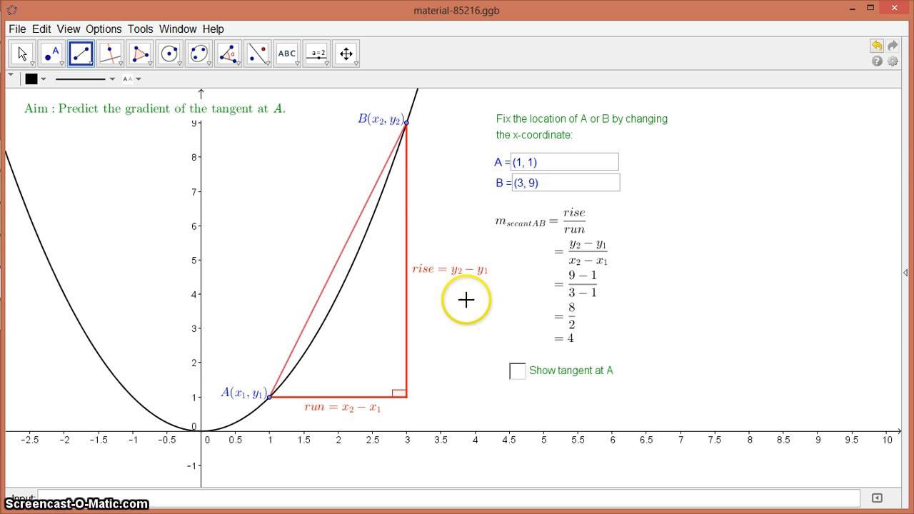
mouse_move(597, 217)
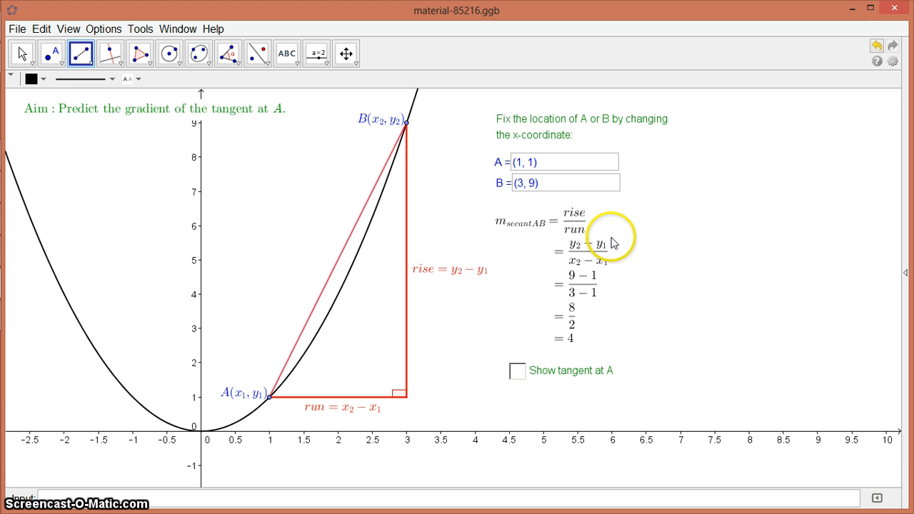
mouse_move(617, 257)
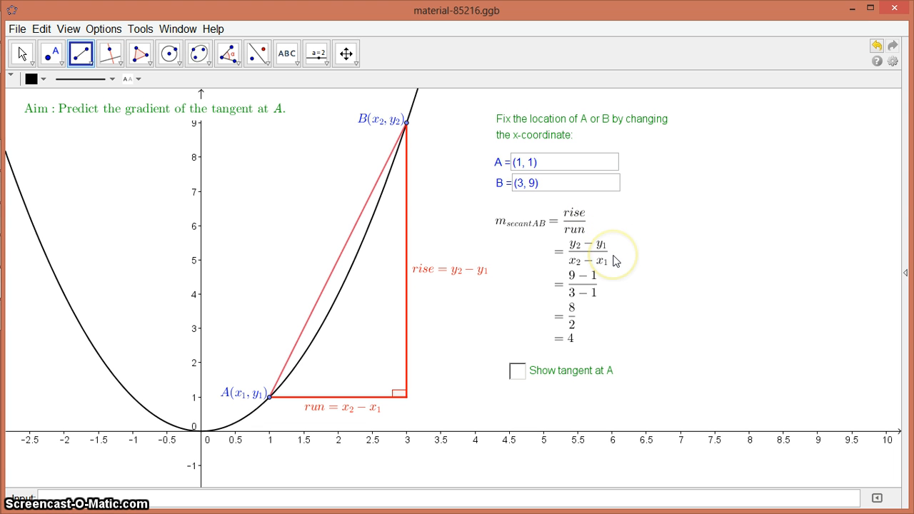
mouse_move(615, 260)
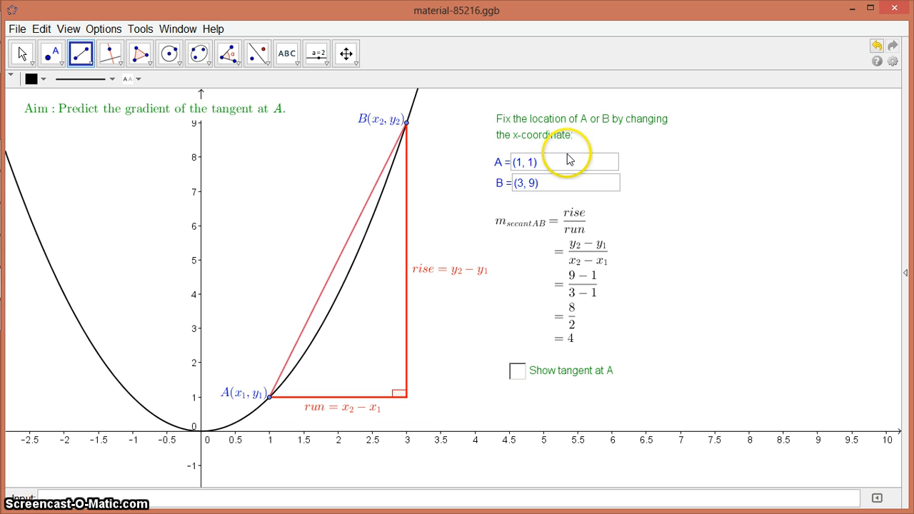
mouse_move(554, 178)
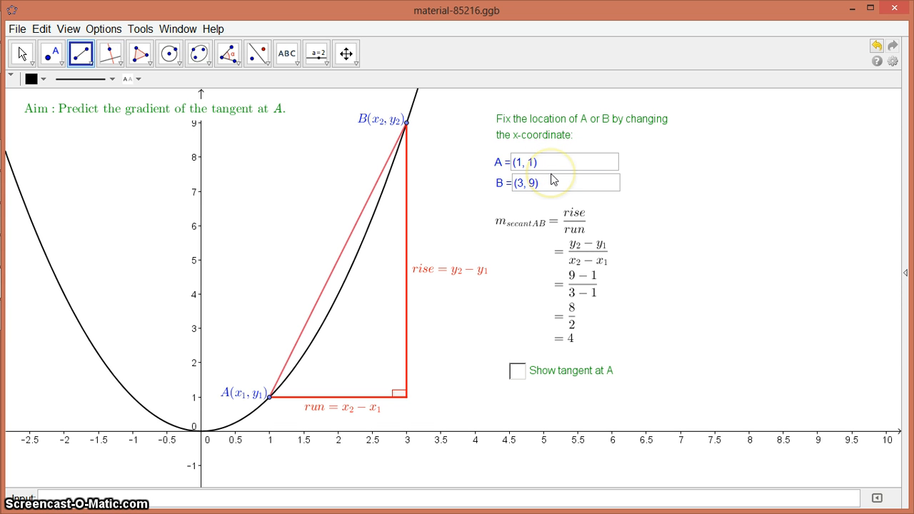
mouse_move(602, 325)
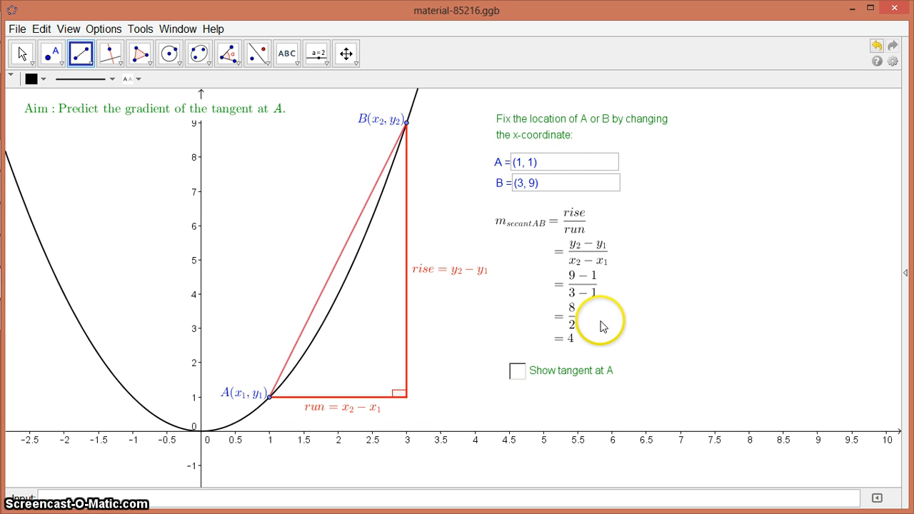
mouse_move(577, 342)
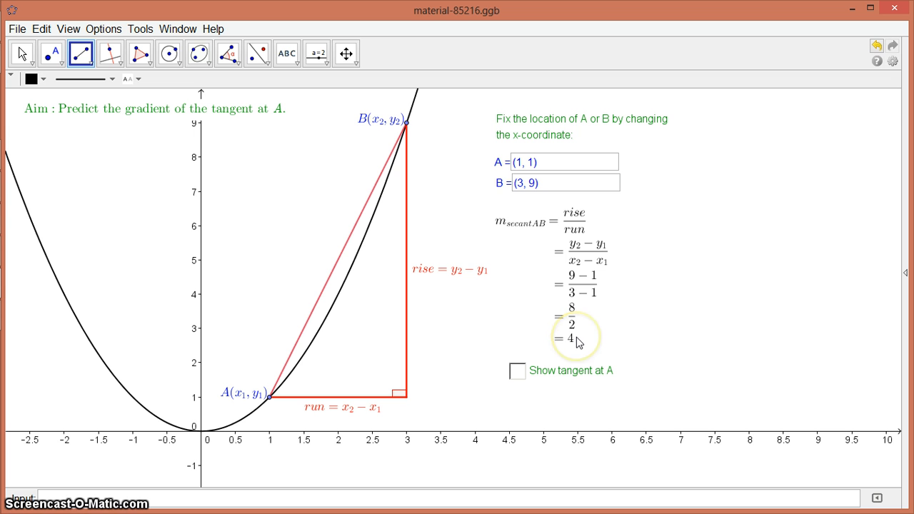
mouse_move(578, 341)
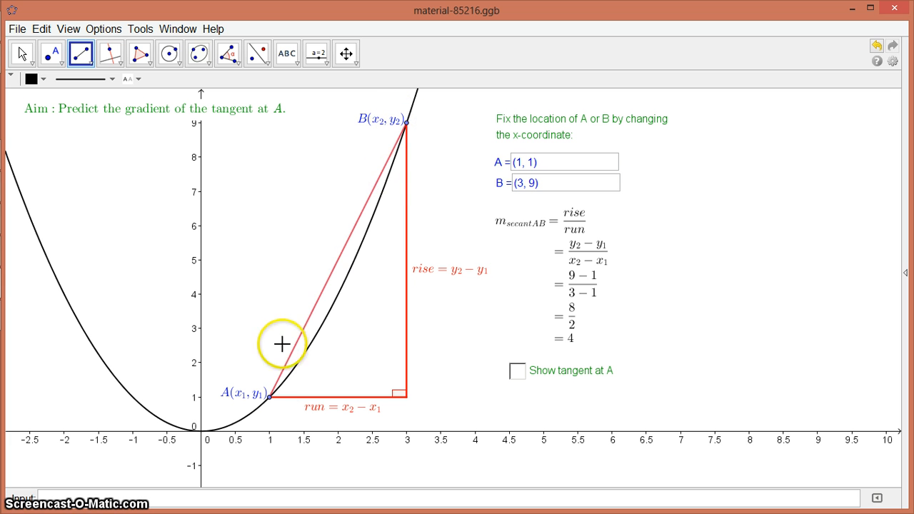
mouse_move(409, 130)
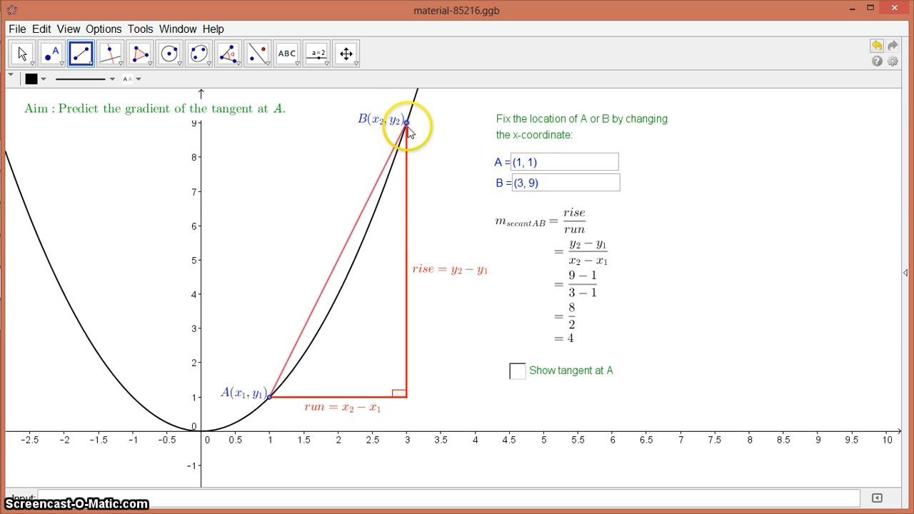
- With the Move tool, slide B down the parabola toward A, to about x = 2.5
click(407, 125)
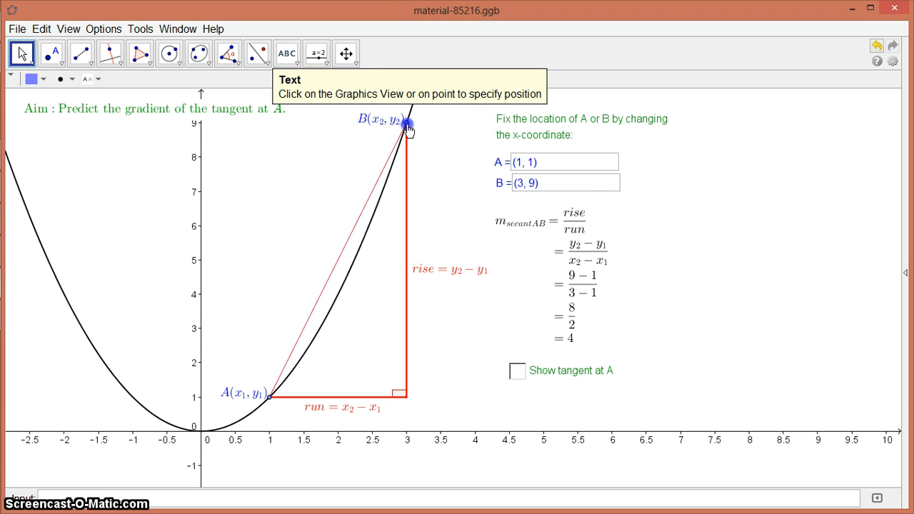
drag(407, 122, 402, 142)
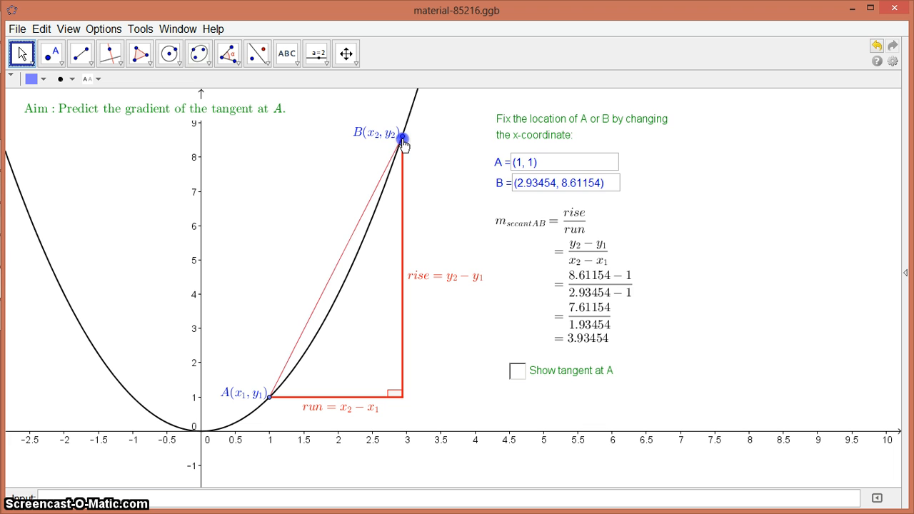
drag(401, 137, 400, 146)
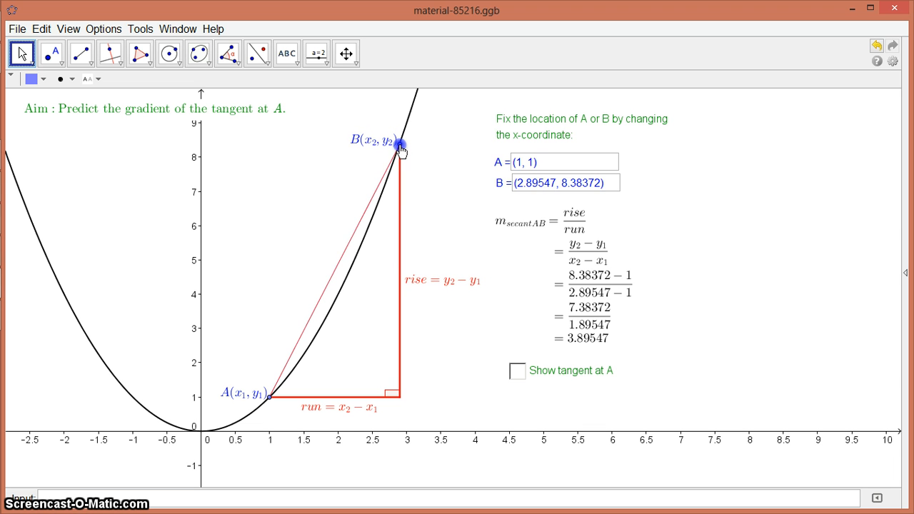
drag(401, 142, 397, 149)
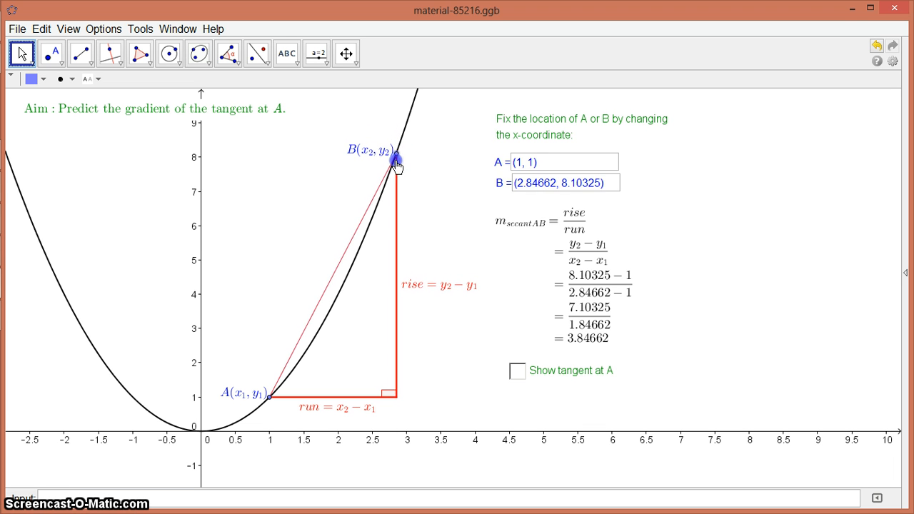
drag(396, 158, 391, 187)
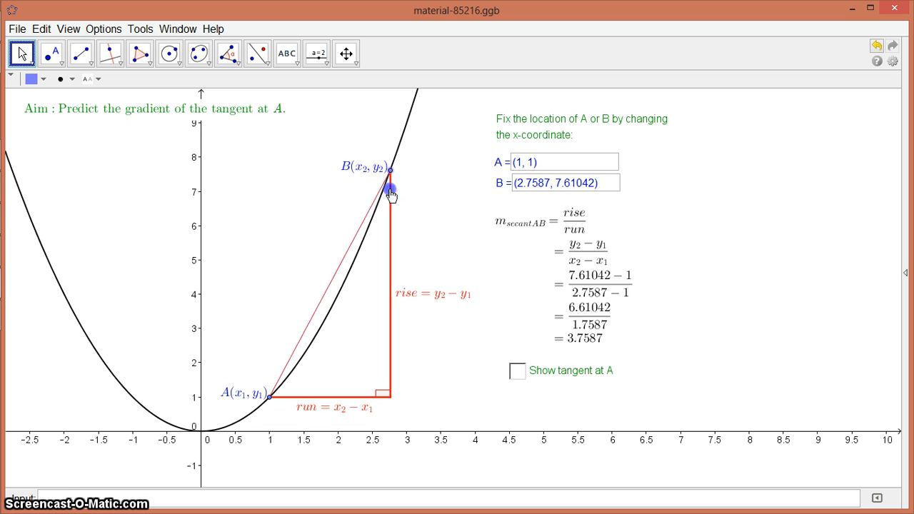
drag(391, 188, 377, 231)
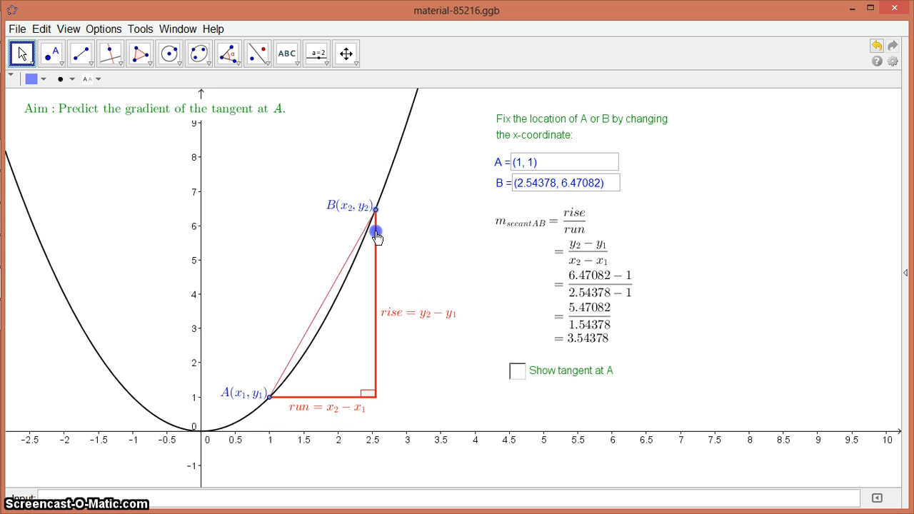
- Continue sliding B down until it settles exactly at (2, 4), gradient 3
drag(377, 233, 359, 280)
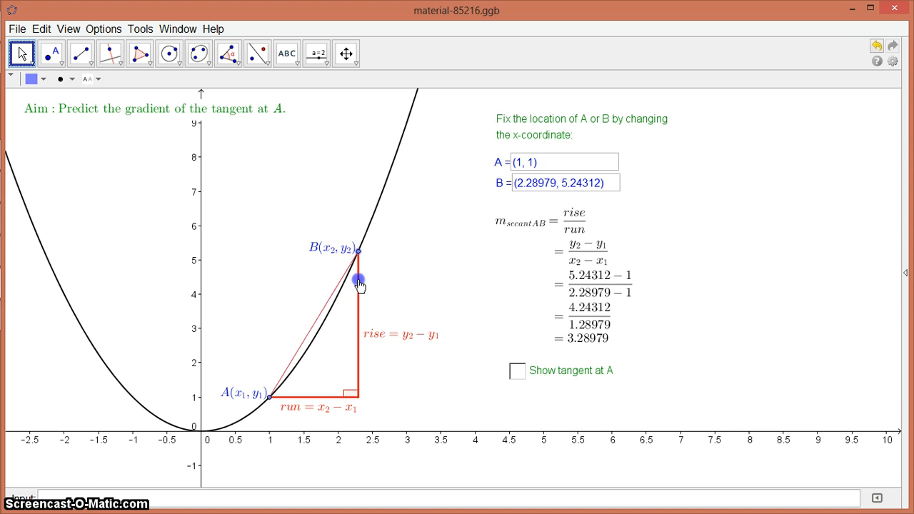
drag(359, 279, 343, 303)
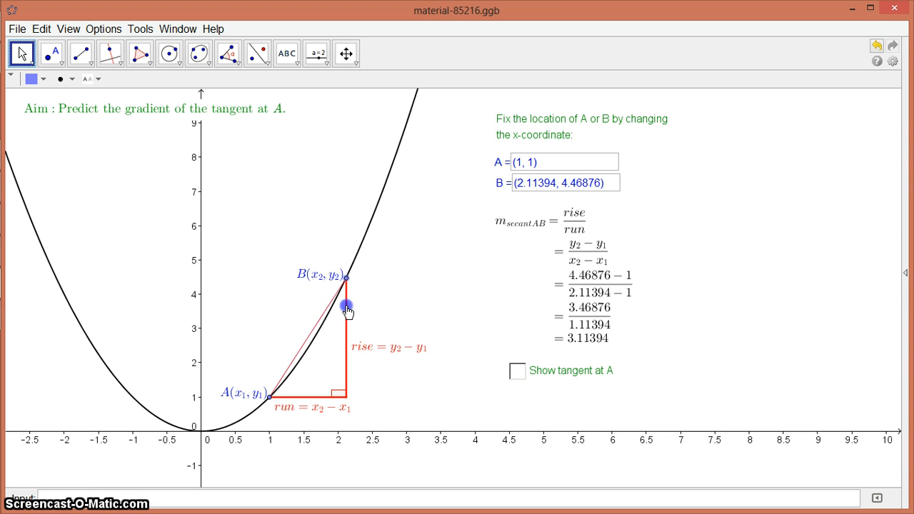
drag(347, 307, 343, 320)
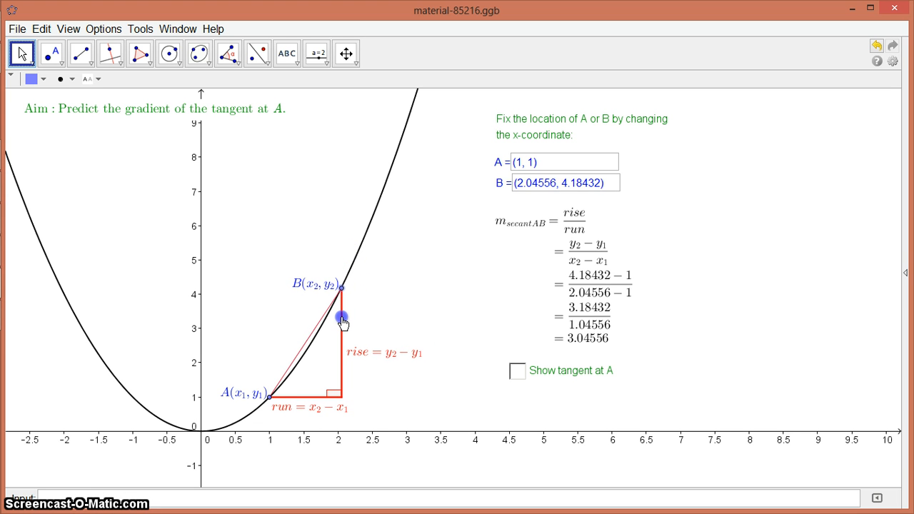
drag(342, 319, 337, 326)
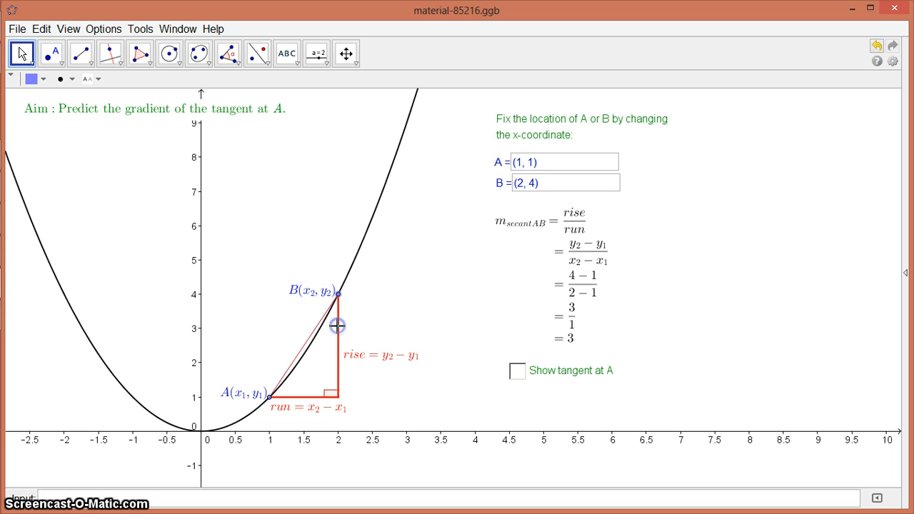
mouse_move(402, 260)
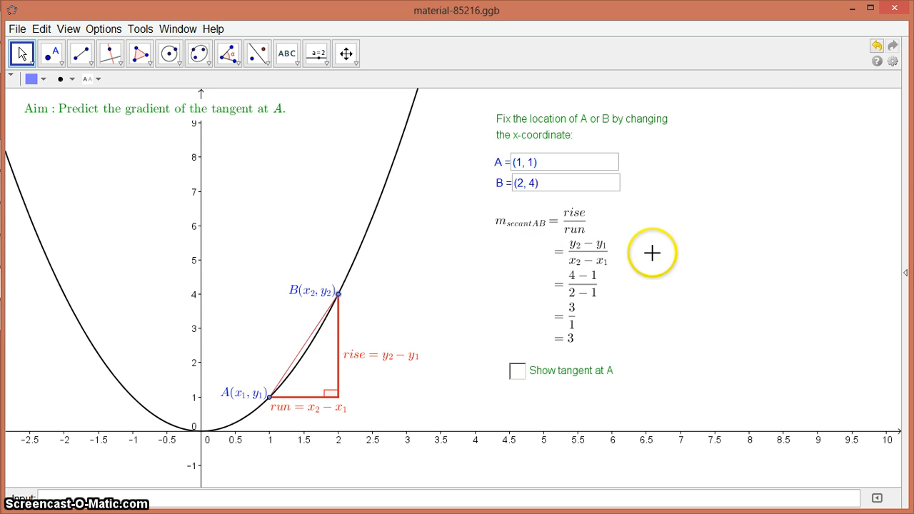
mouse_move(590, 330)
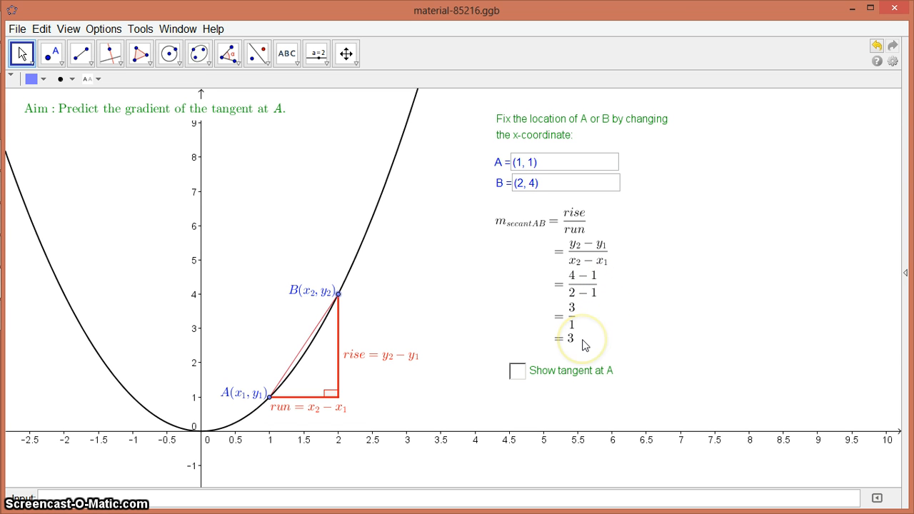
mouse_move(663, 320)
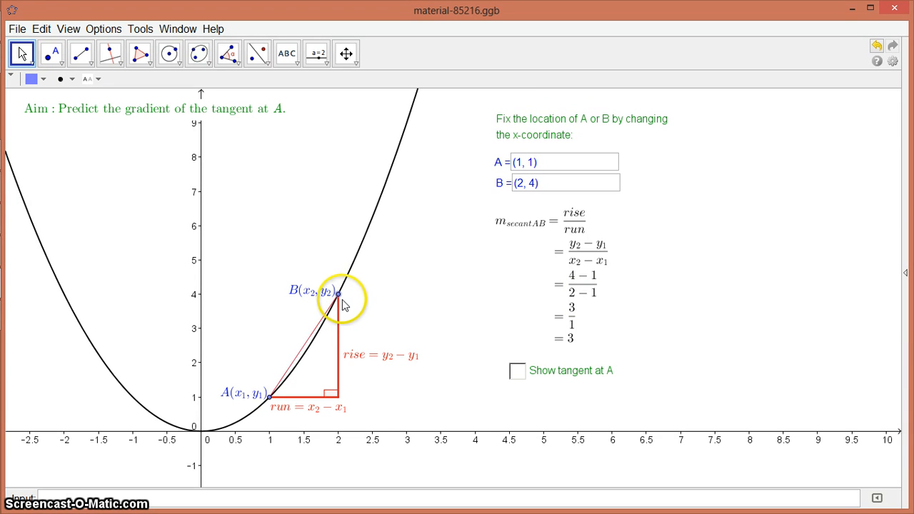
- Slide B down the parabola toward A until it is almost on top of A
click(339, 294)
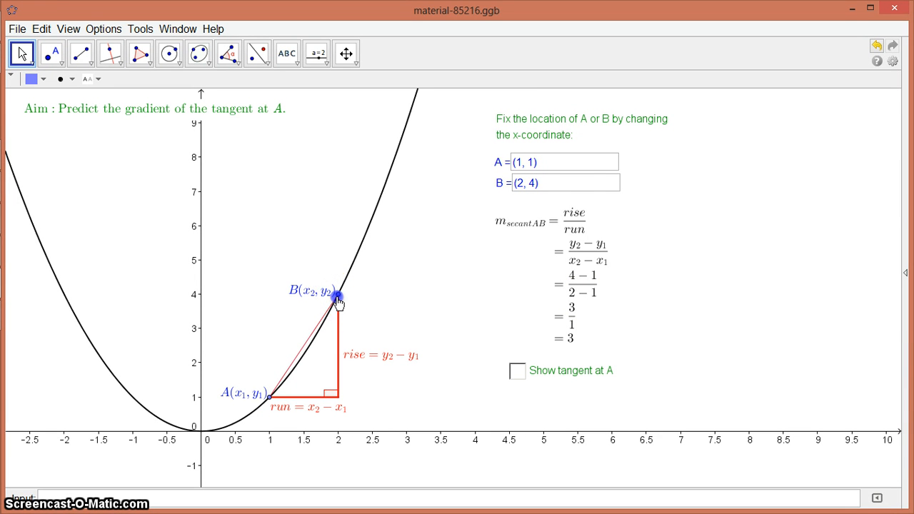
drag(337, 295, 326, 317)
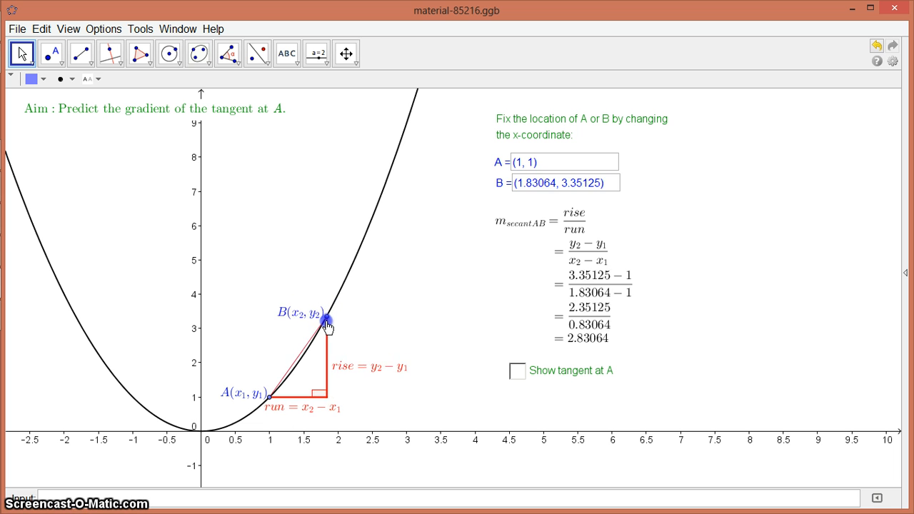
drag(326, 317, 313, 346)
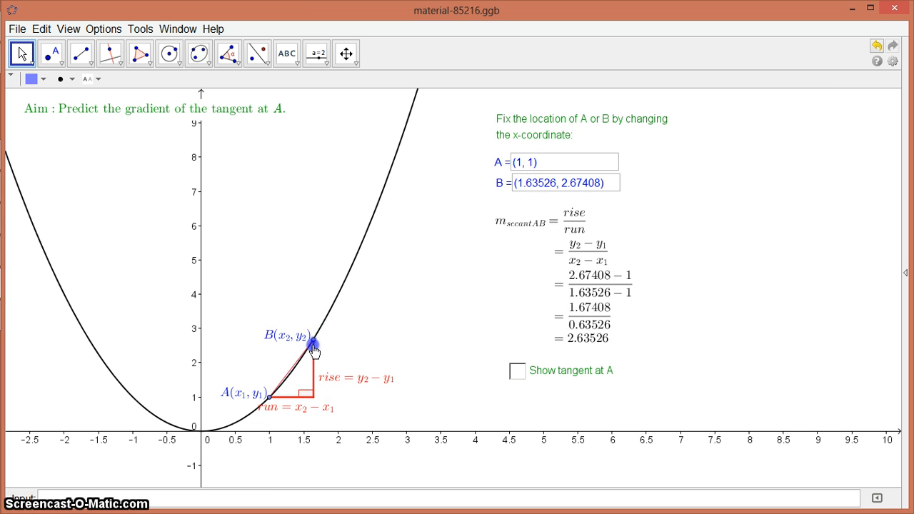
drag(313, 347, 303, 371)
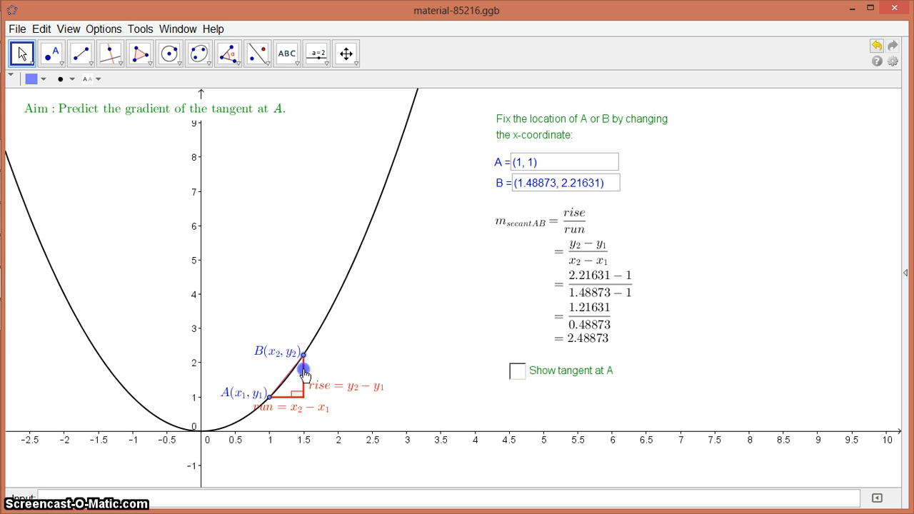
drag(302, 364, 284, 389)
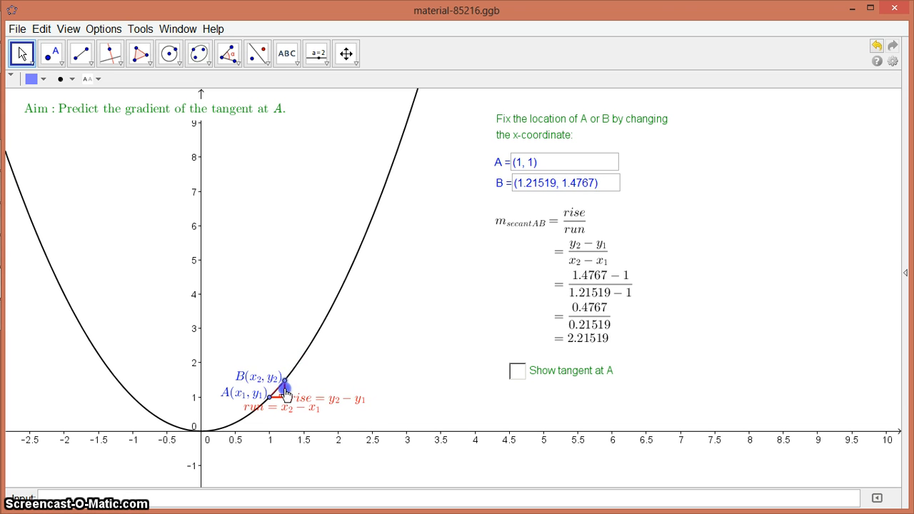
drag(286, 376, 274, 391)
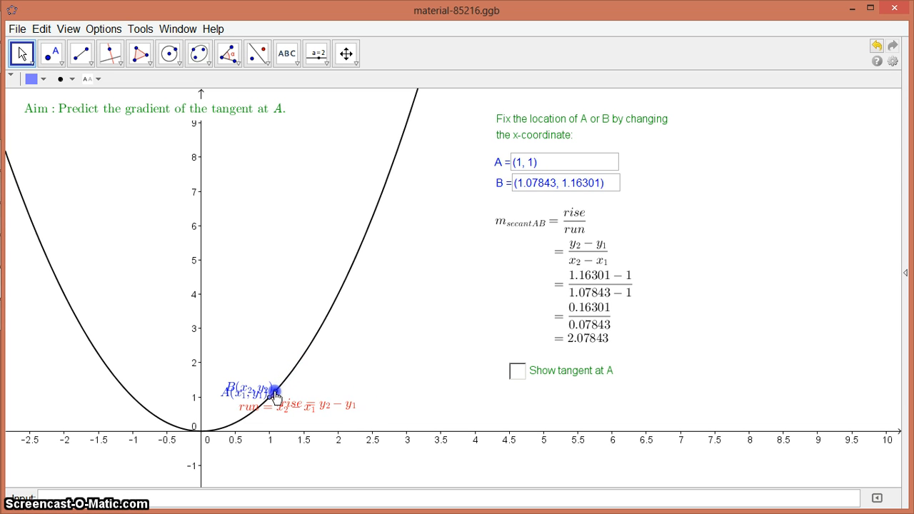
- Push B past A and back onto it, then pull B up to about (1.78, 3.17)
drag(274, 391, 269, 391)
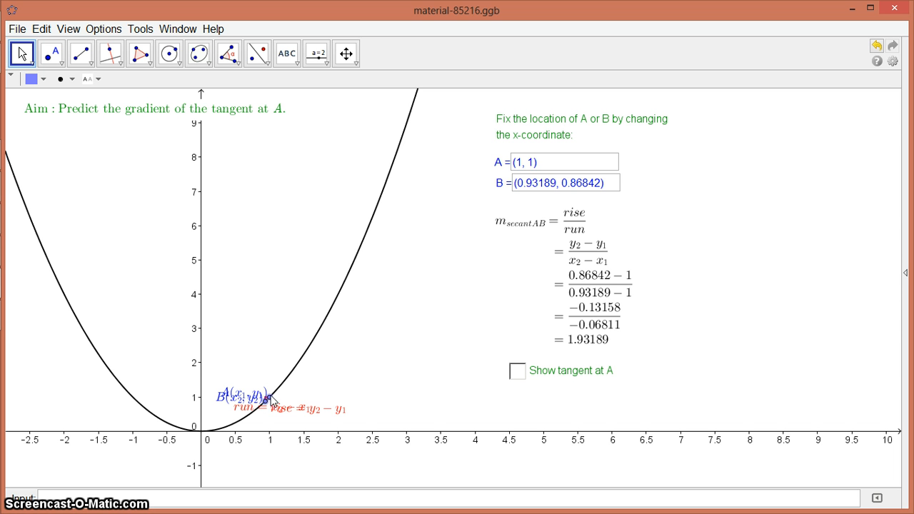
drag(268, 398, 257, 412)
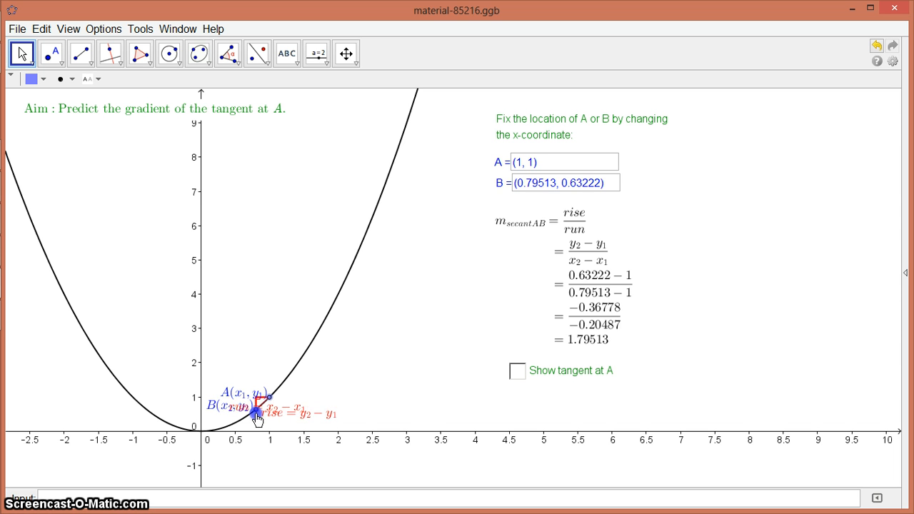
drag(255, 413, 236, 417)
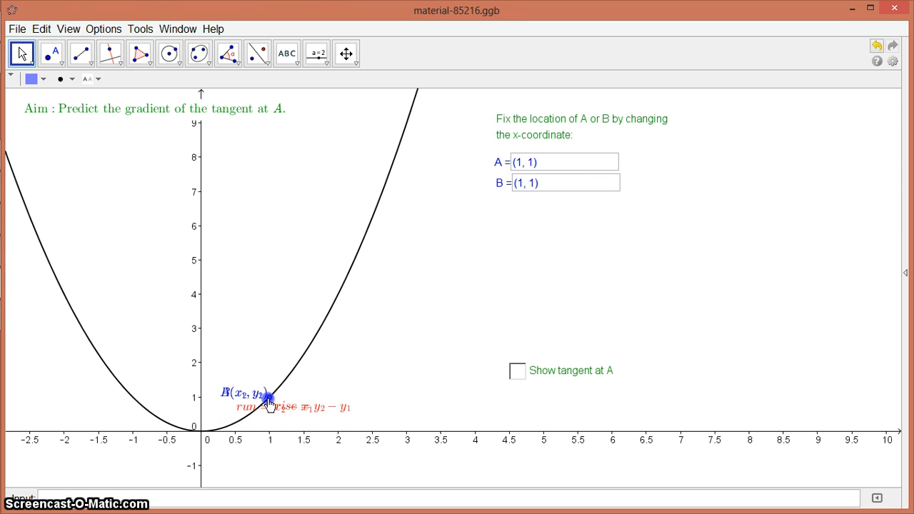
drag(269, 397, 320, 327)
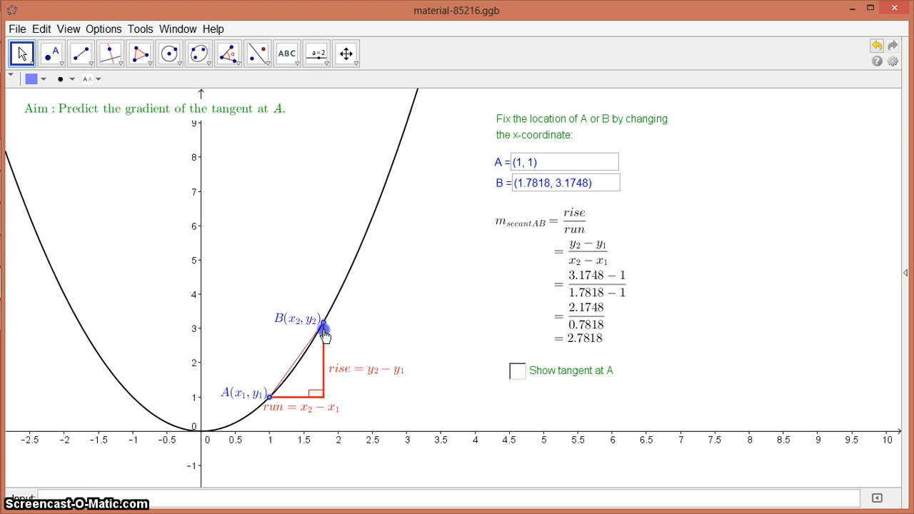
- Drag B up the parabola to about (3.05, 9.31), giving secant gradient 4.05177
drag(323, 330, 411, 95)
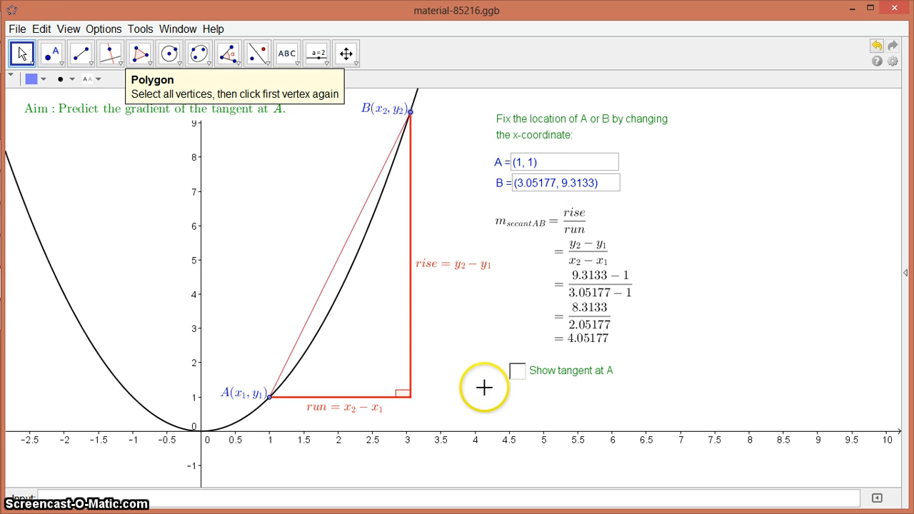
- Tick 'Show tangent at A' to display the green tangent with rise 2
click(518, 371)
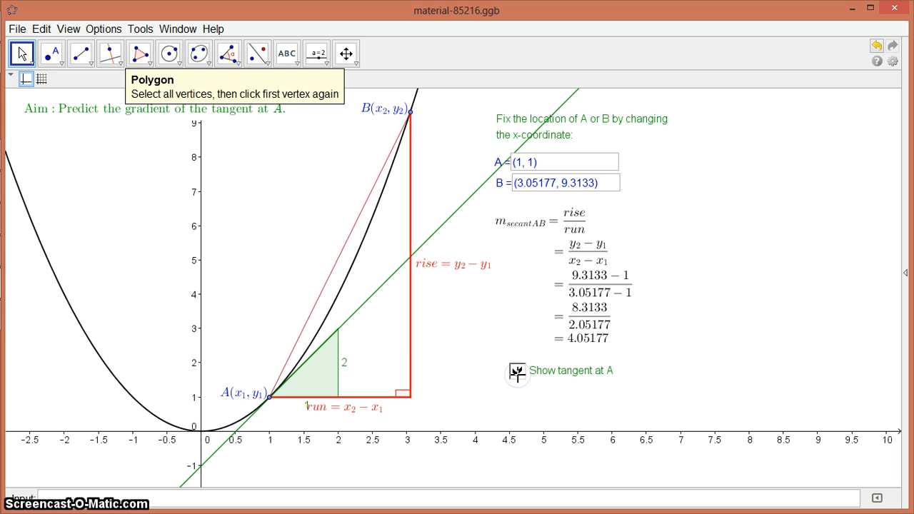
click(516, 371)
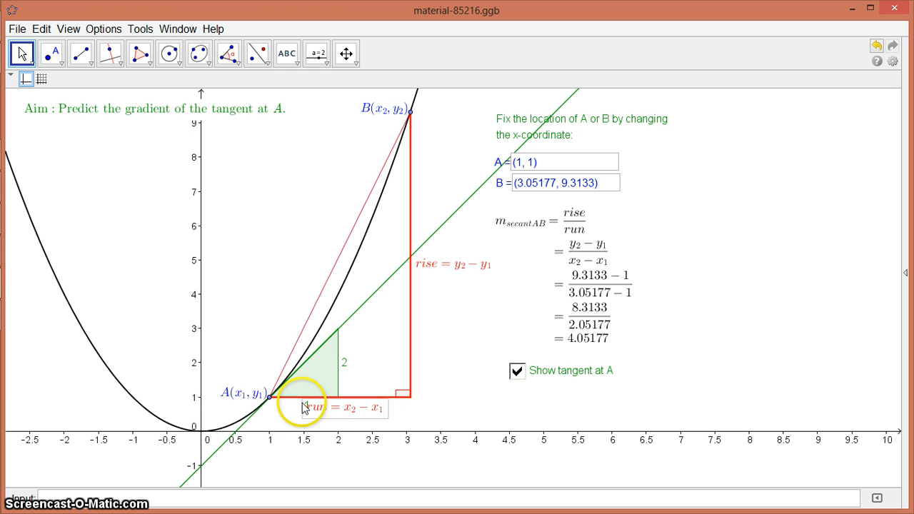
mouse_move(347, 368)
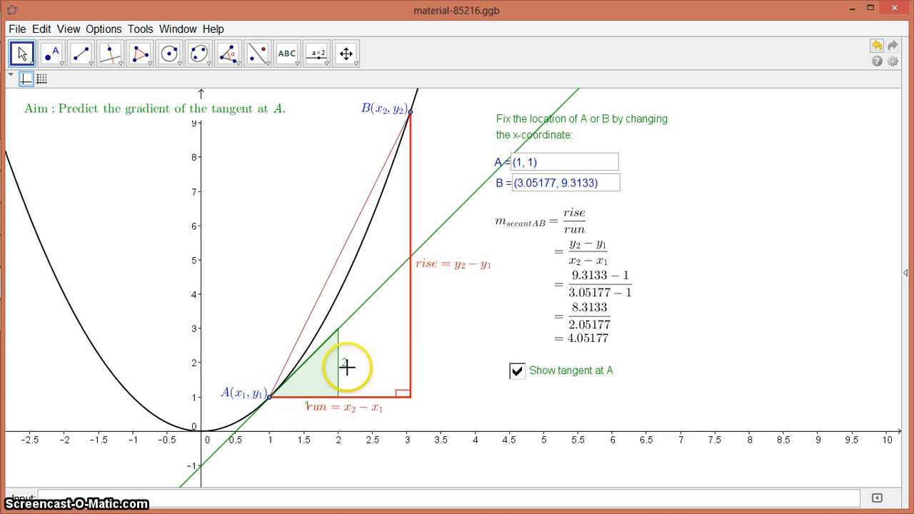
mouse_move(356, 326)
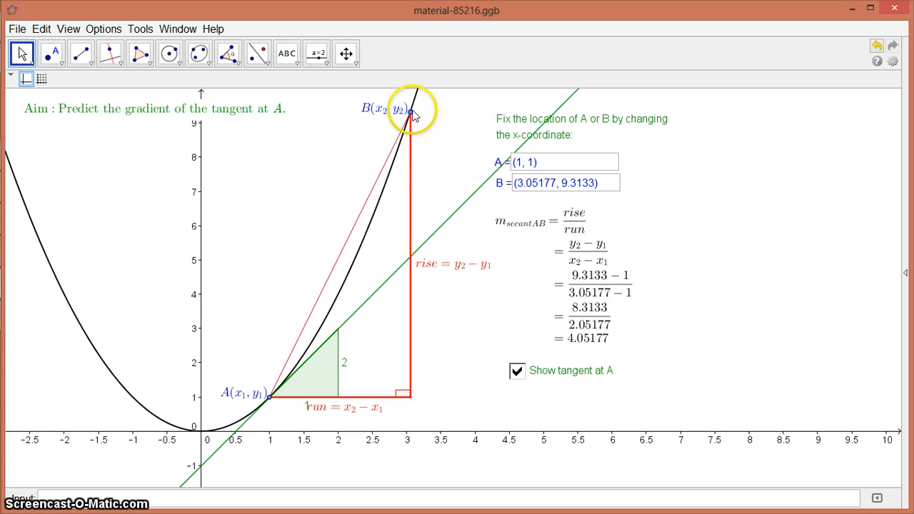
- Slide B down the parabola onto A at (1, 1) so the secant matches the tangent
drag(407, 114, 397, 156)
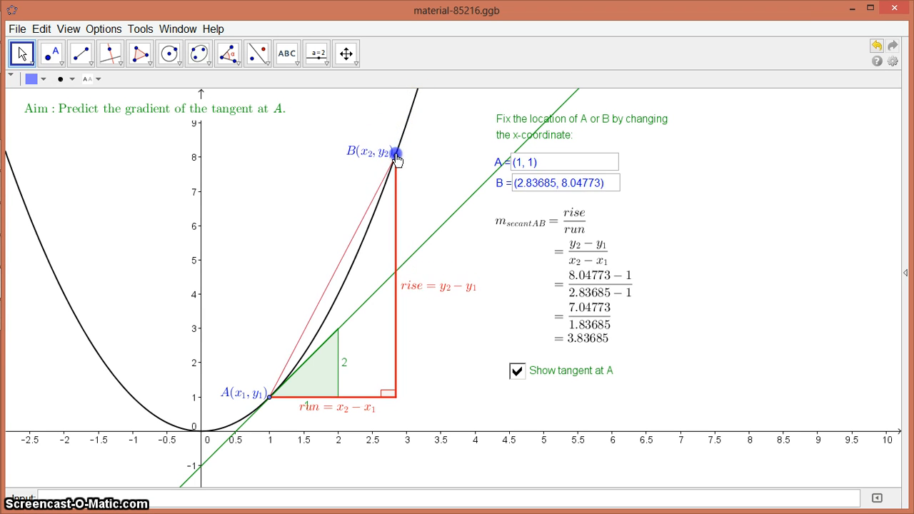
drag(394, 154, 388, 179)
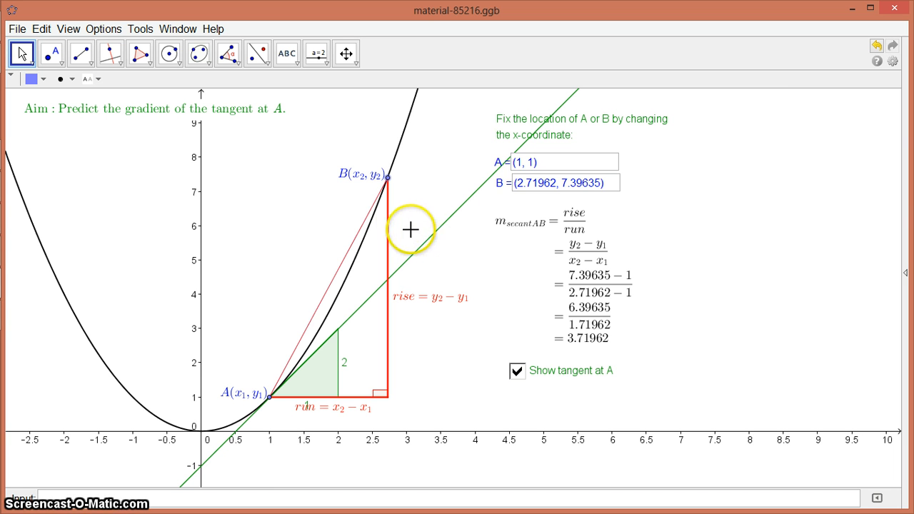
mouse_move(388, 184)
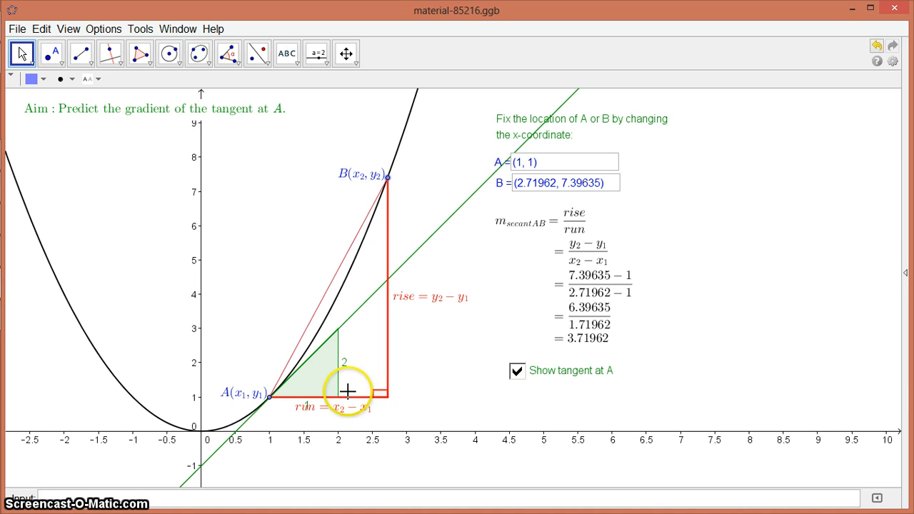
mouse_move(628, 223)
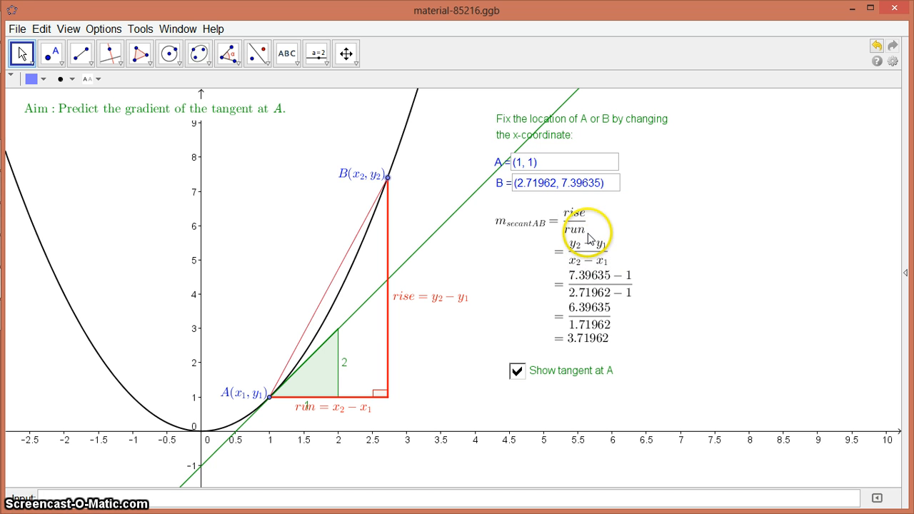
drag(390, 183, 386, 178)
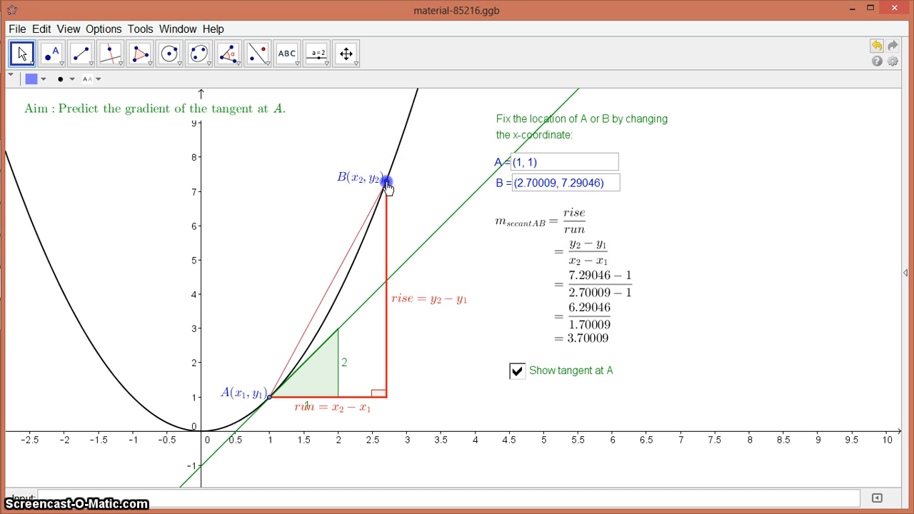
drag(387, 180, 320, 328)
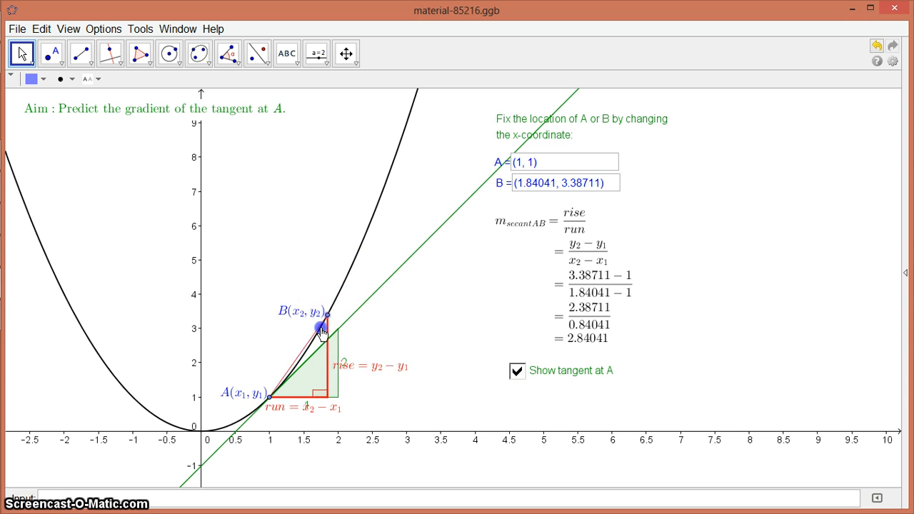
drag(320, 326, 271, 392)
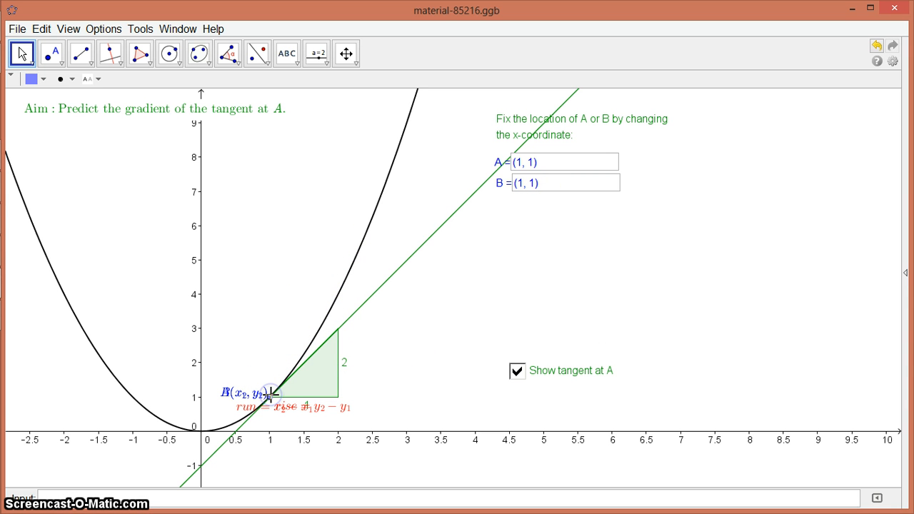